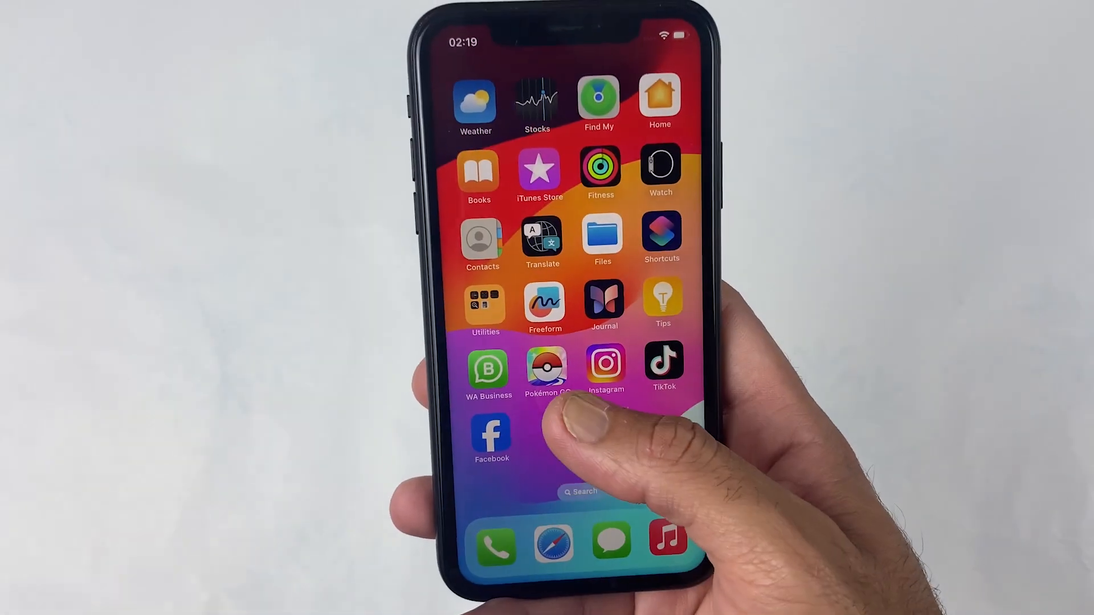
Step: Open the UnicTool store page listing TailorGo's 1-Month, Lifetime and 1-Quarter VIP plans
{"action": "left_click", "coordinate": [546, 371]}
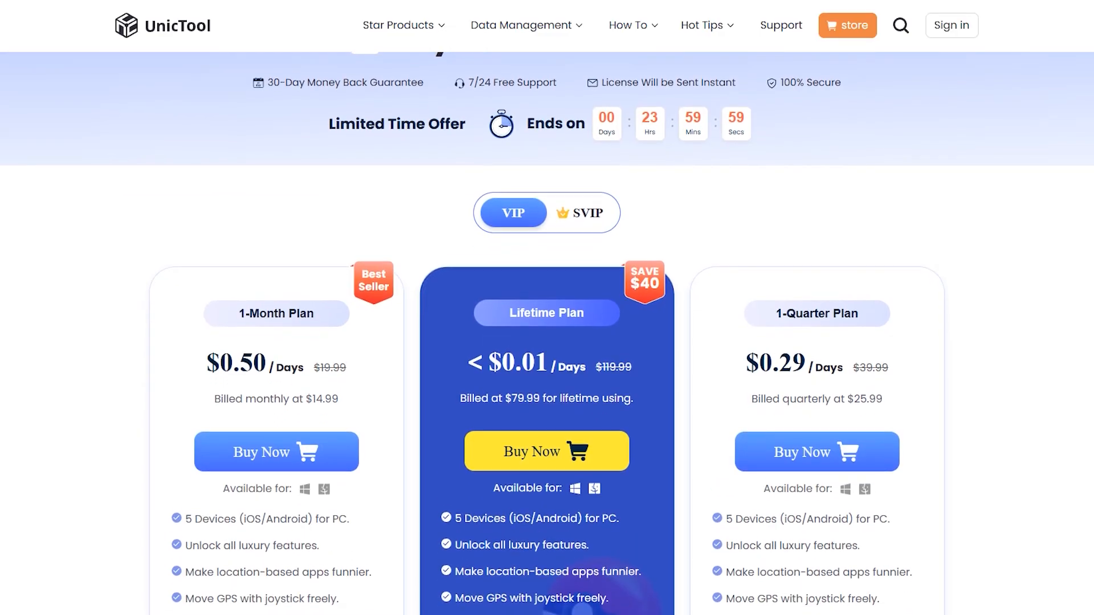
Step: Scroll the pricing page down toward the TailorGo Pokémon GO spoofer product page
{"action": "scroll", "scroll_direction": "down", "scroll_amount": 3}
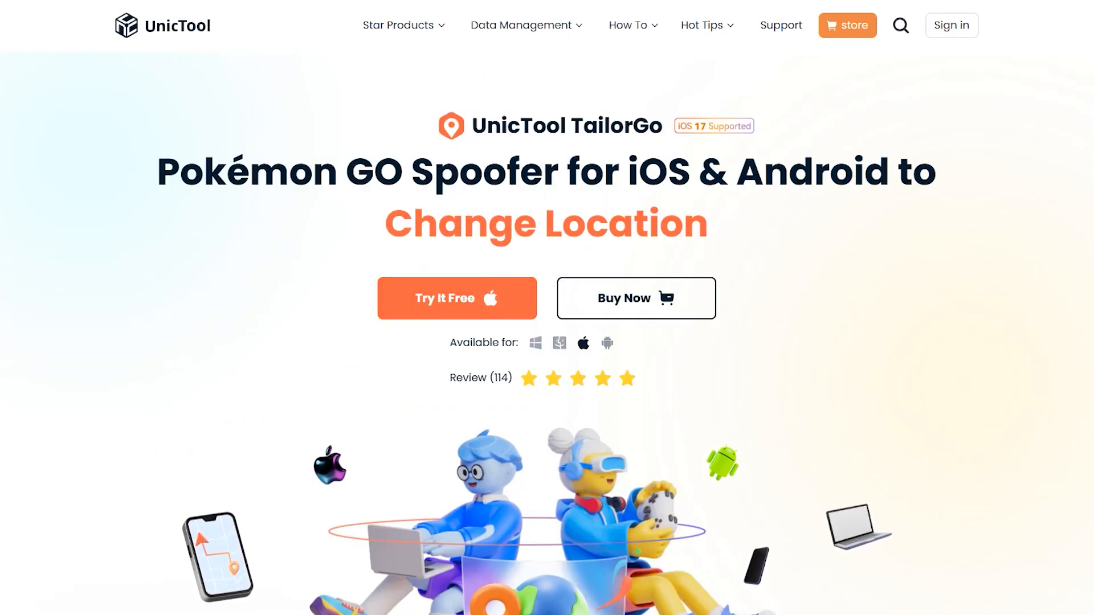
Step: Download the free TailorGo trial and run its installer
{"action": "left_click", "coordinate": [456, 298]}
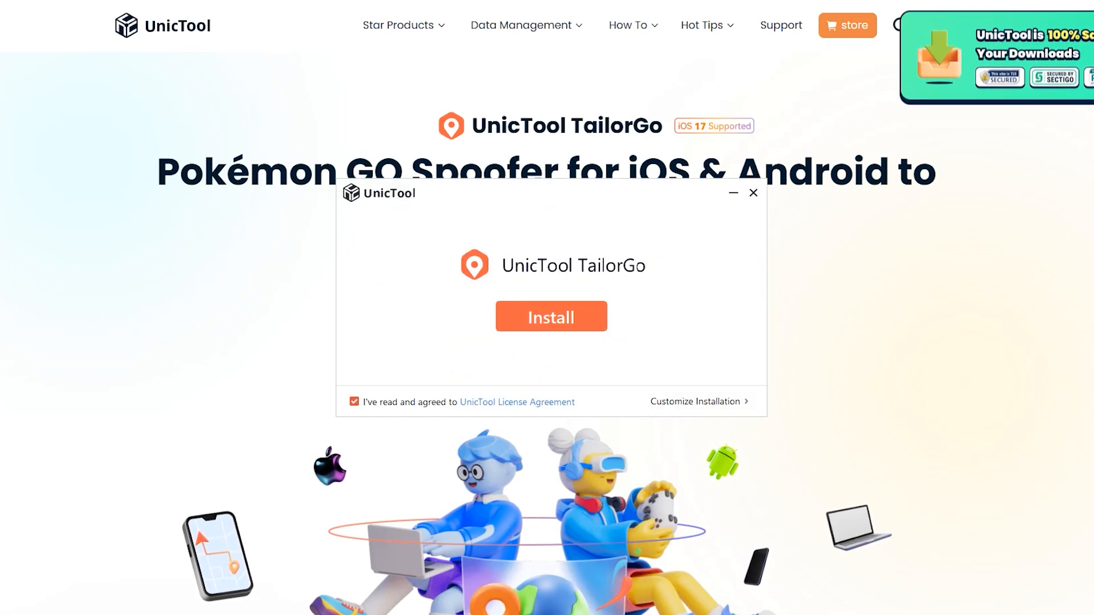
{"action": "left_click", "coordinate": [551, 316]}
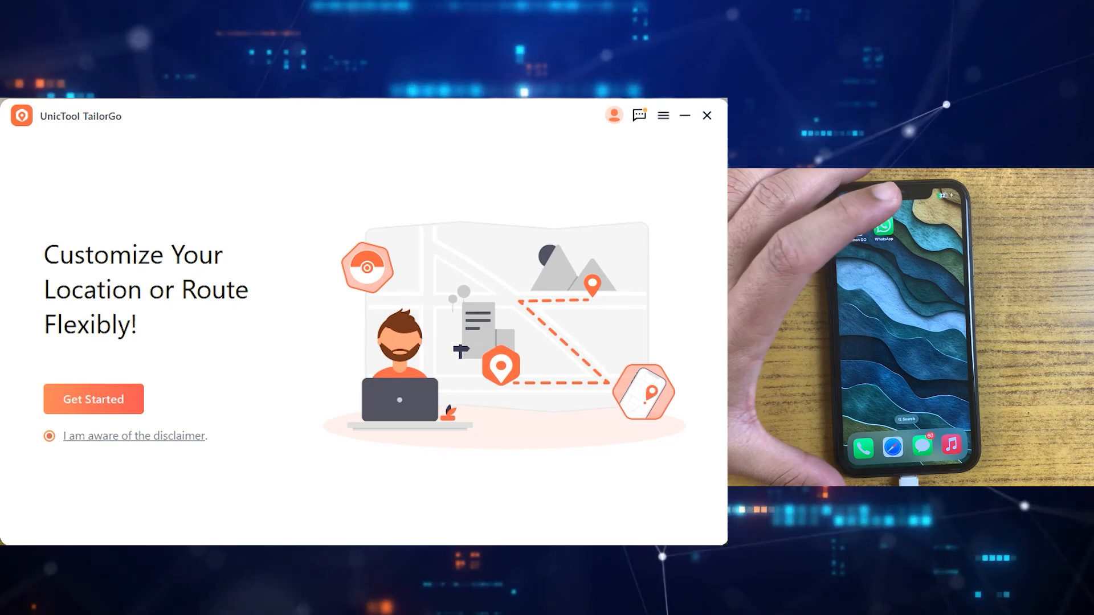
Step: Set up TailorGo with the iPhone over USB and acknowledge the unplug-and-replug prompt
{"action": "left_click", "coordinate": [93, 399]}
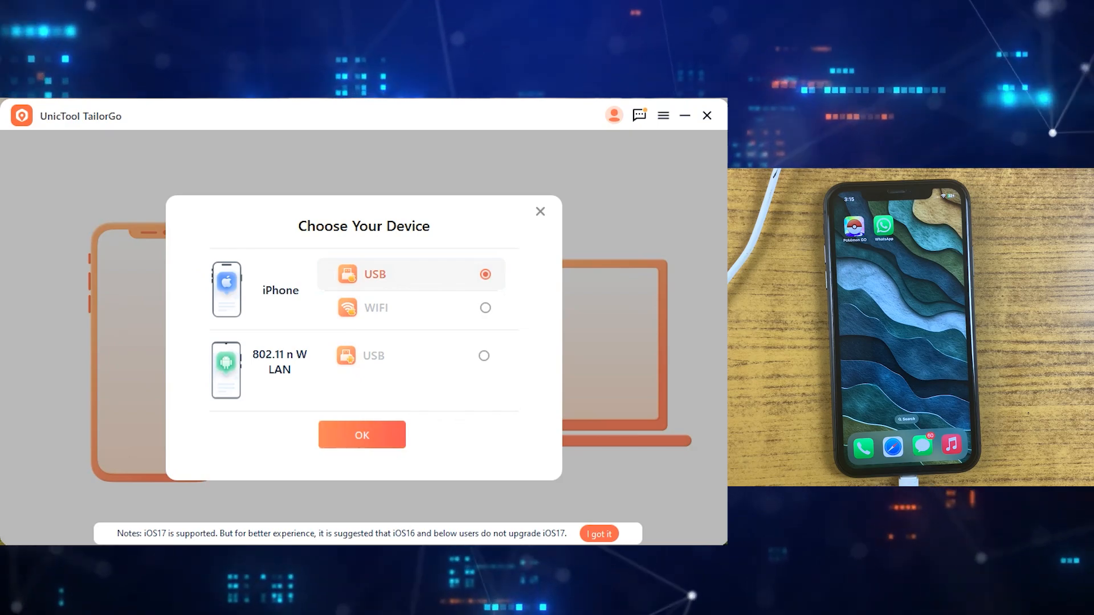
{"action": "left_click", "coordinate": [362, 434]}
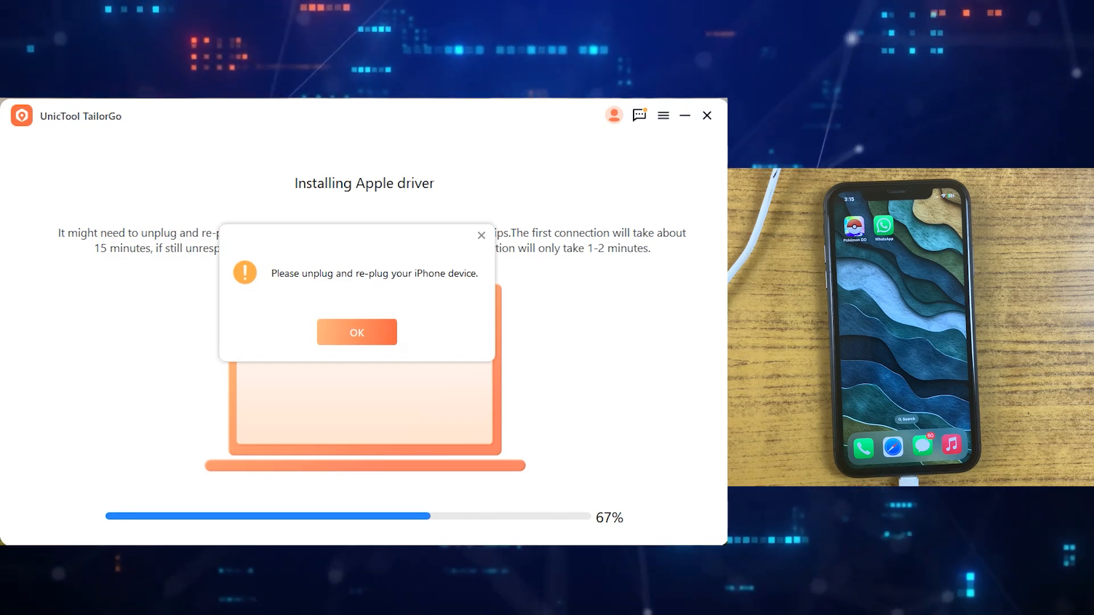
{"action": "left_click", "coordinate": [357, 332]}
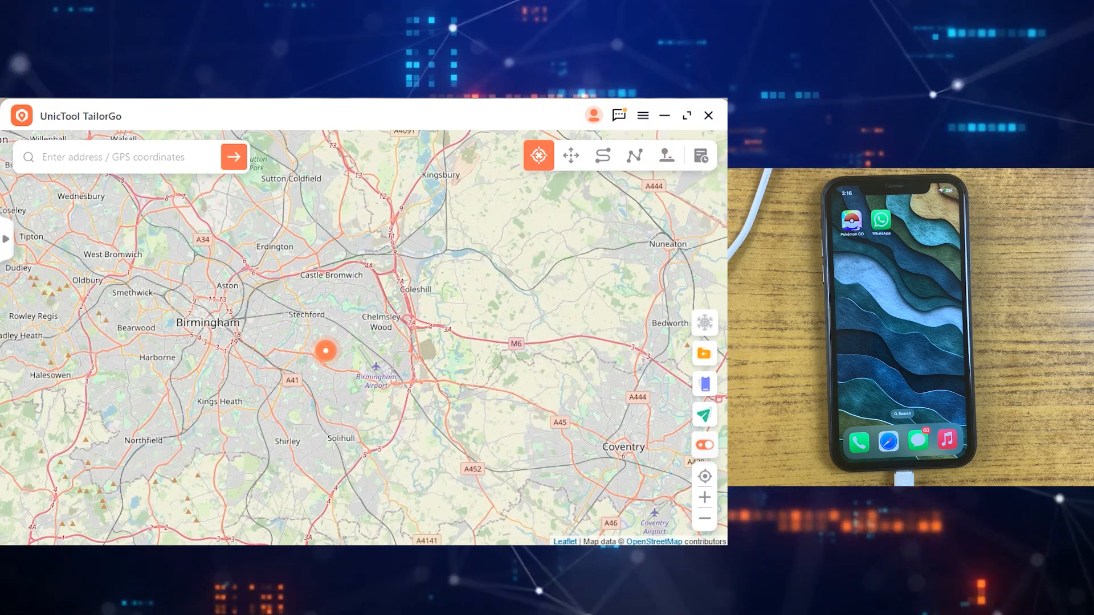
{"action": "mouse_move", "coordinate": [571, 155]}
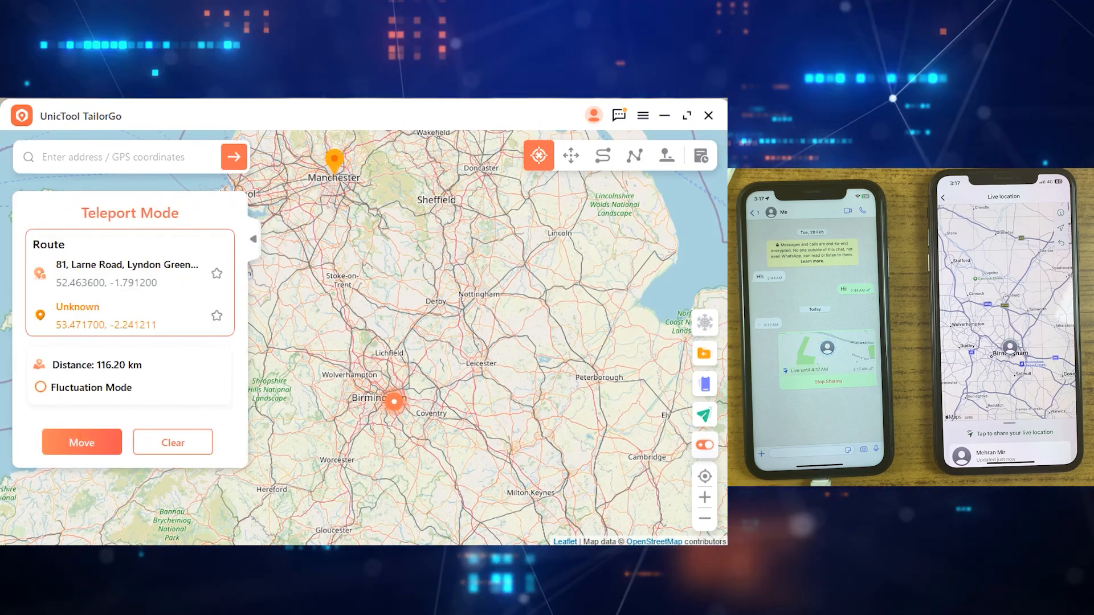
Step: Teleport the iPhone to Manchester, confirming past the warning dialog
{"action": "left_click", "coordinate": [82, 443]}
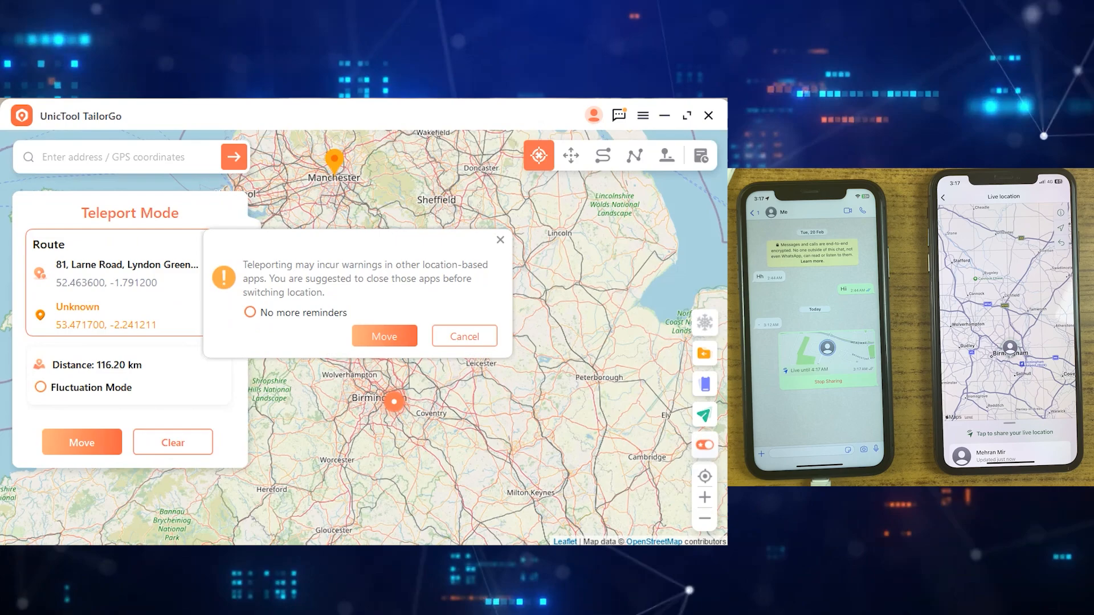
{"action": "left_click", "coordinate": [385, 336]}
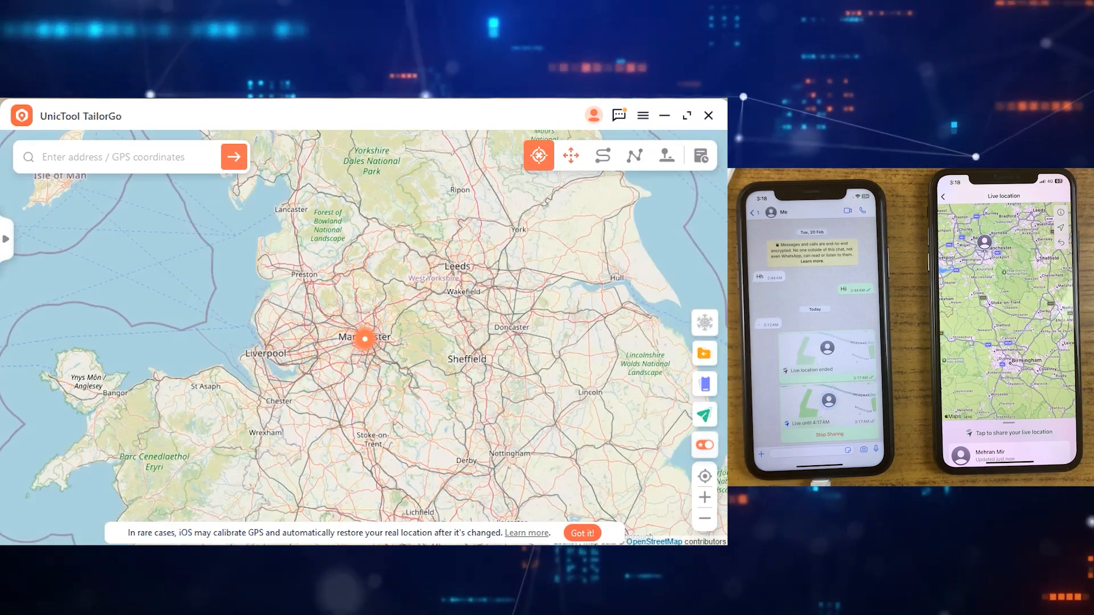
Step: Run a 10-spot Jump Teleport route near Leeds with auto jump, then stop it
{"action": "left_click", "coordinate": [570, 156]}
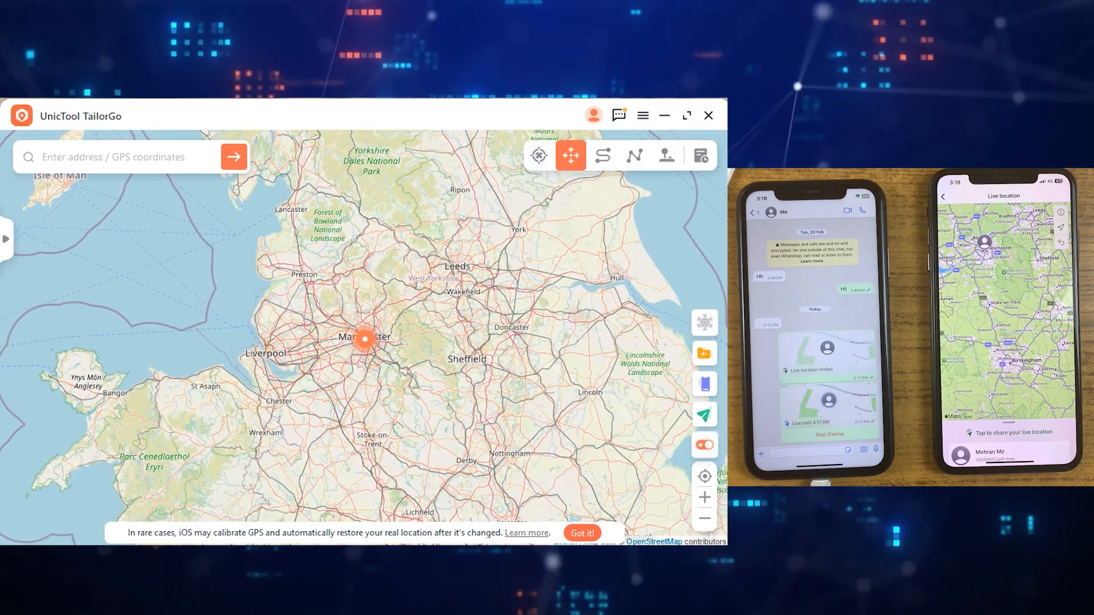
{"action": "left_click", "coordinate": [603, 155]}
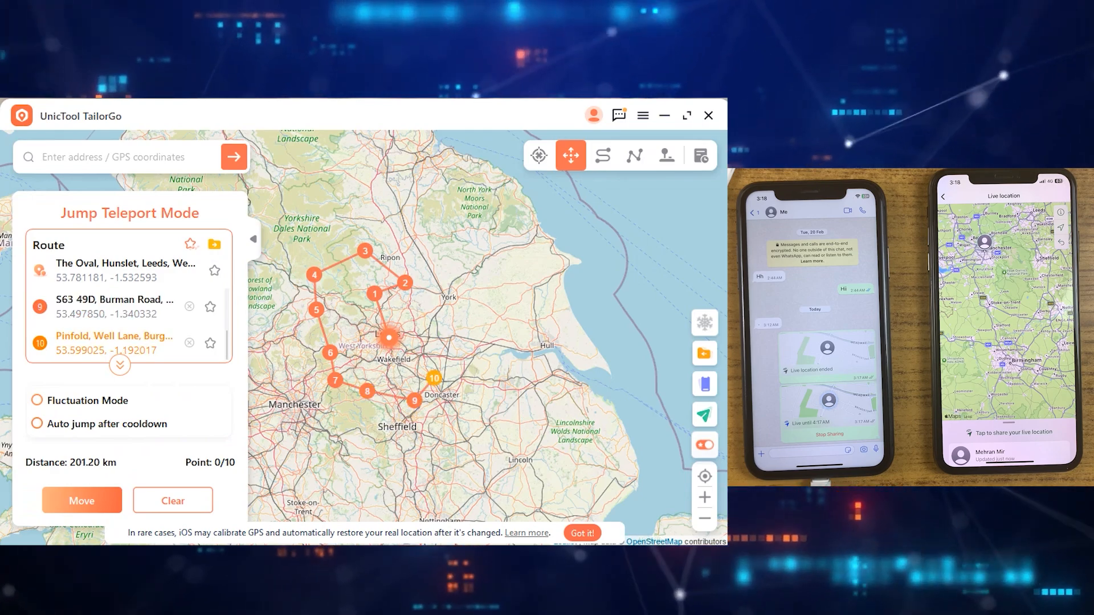
{"action": "left_click", "coordinate": [36, 424]}
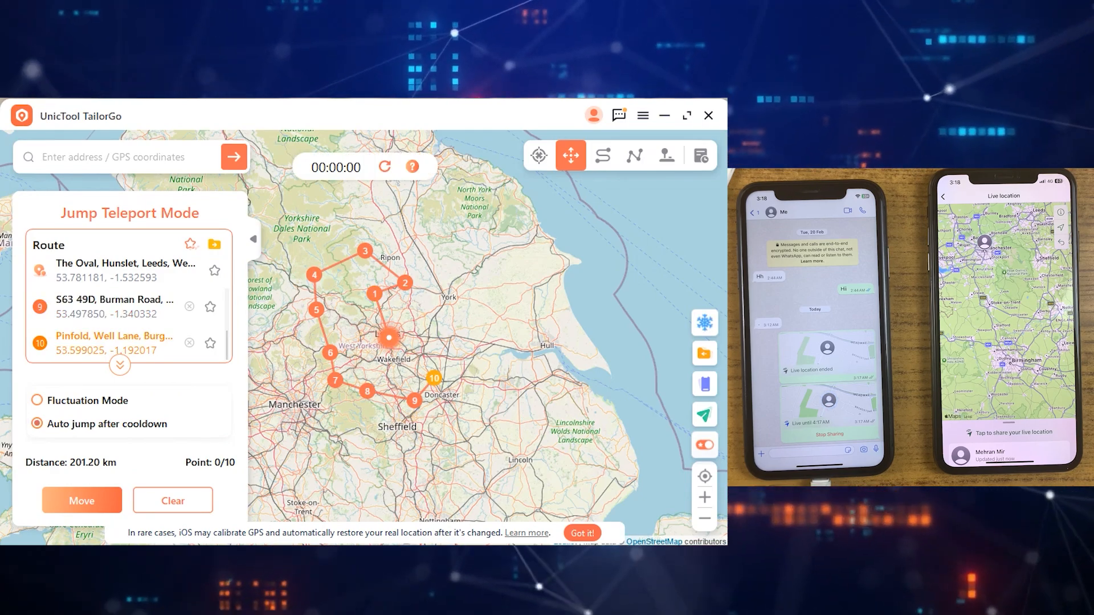
{"action": "left_click", "coordinate": [82, 500]}
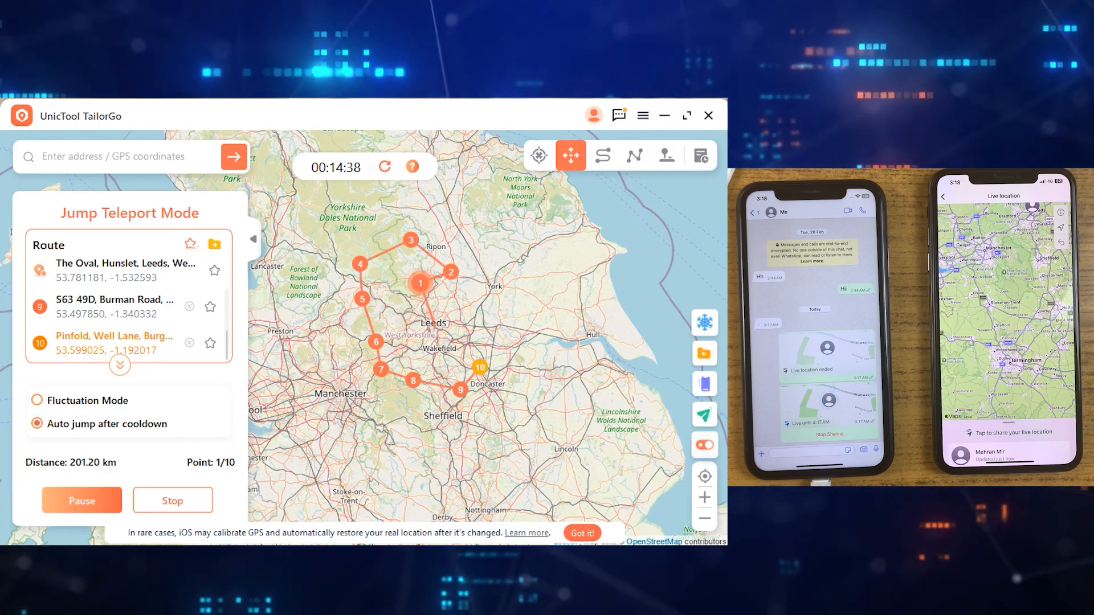
{"action": "left_click", "coordinate": [173, 500]}
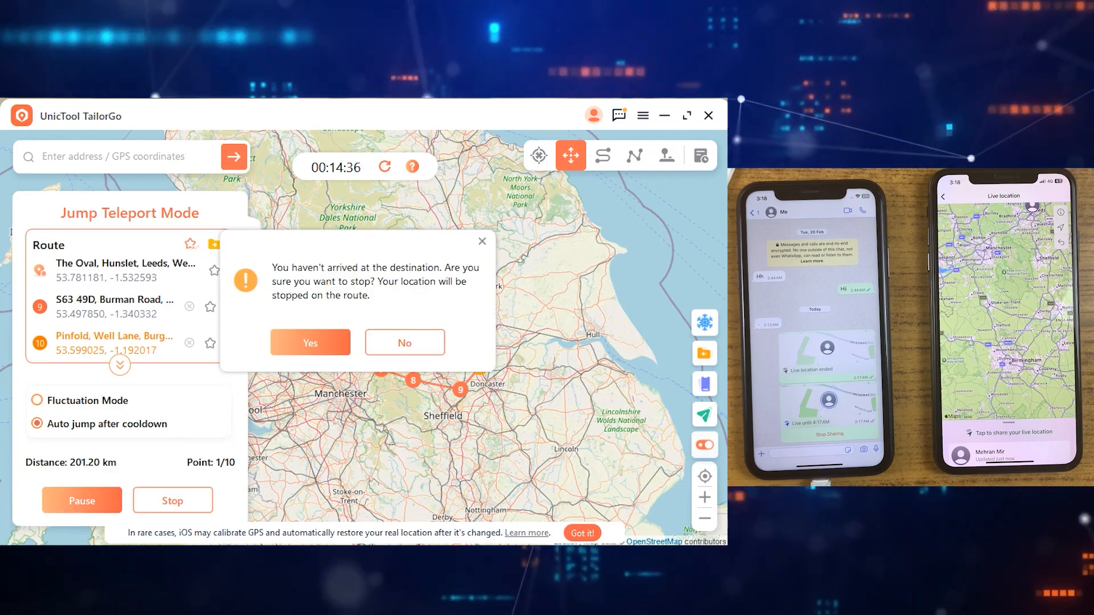
{"action": "left_click", "coordinate": [310, 342]}
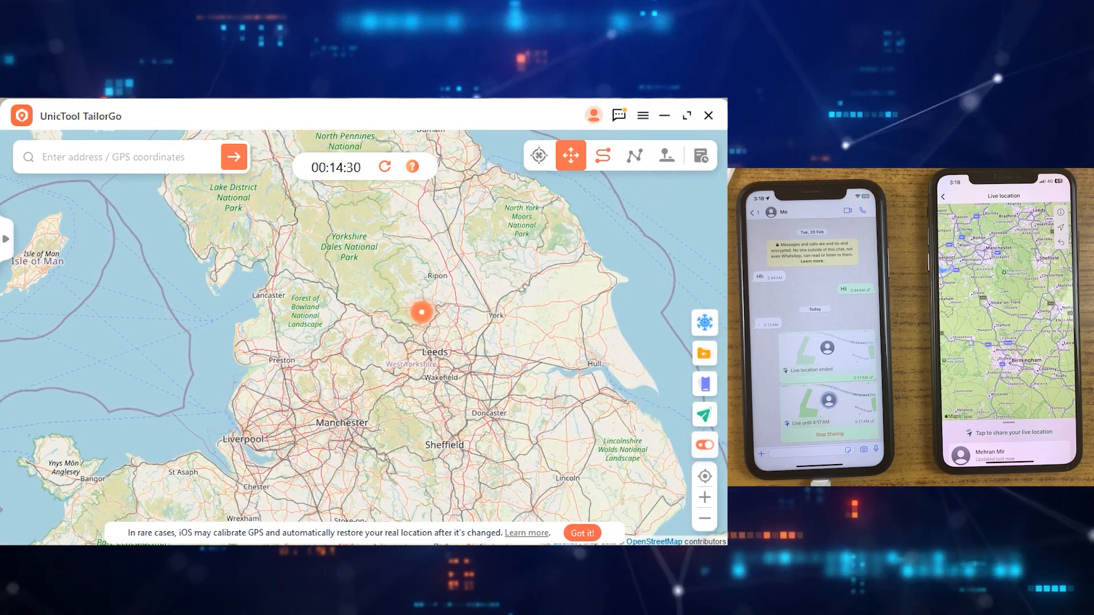
Step: Move from Haverah Park to Lawnswood School in Two-spot mode with realistic speed, 33.33 m/s
{"action": "left_click", "coordinate": [602, 155]}
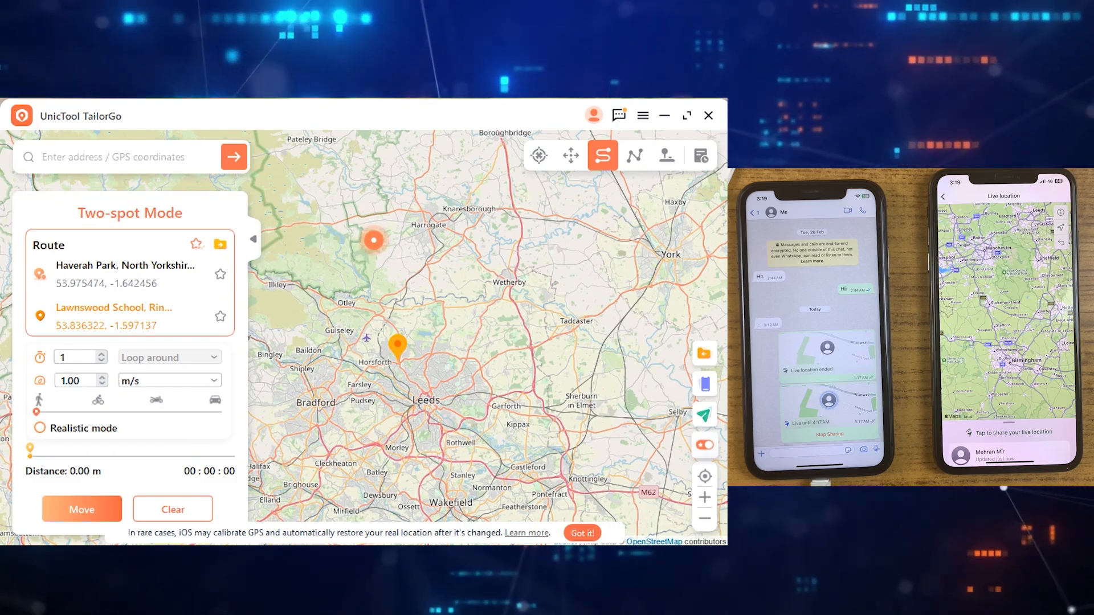
{"action": "left_click", "coordinate": [39, 428]}
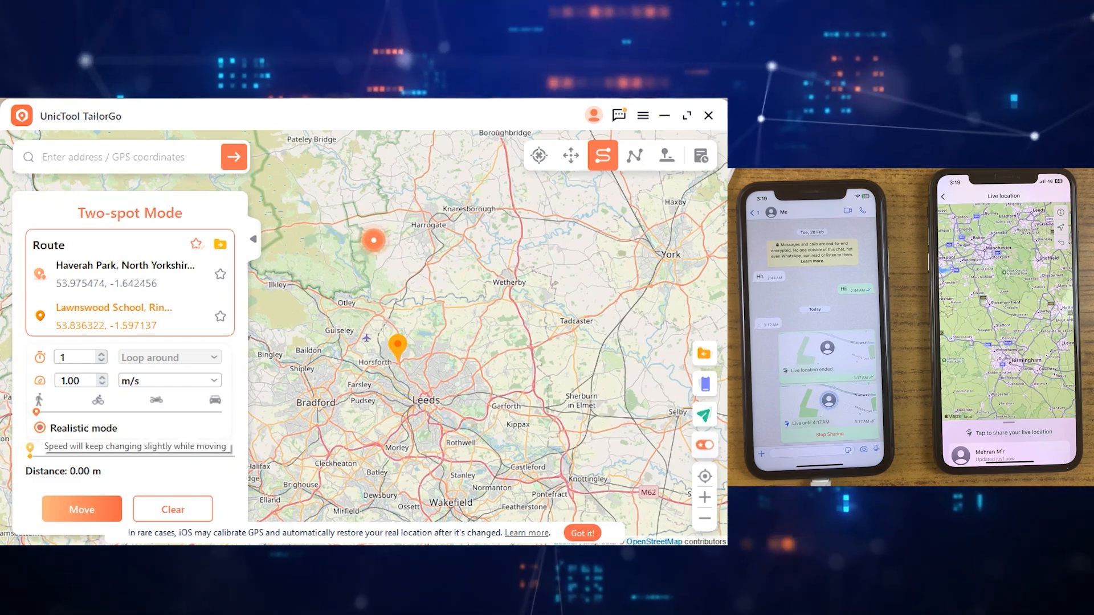
{"action": "left_click_drag", "start_coordinate": [46, 413], "coordinate": [122, 412]}
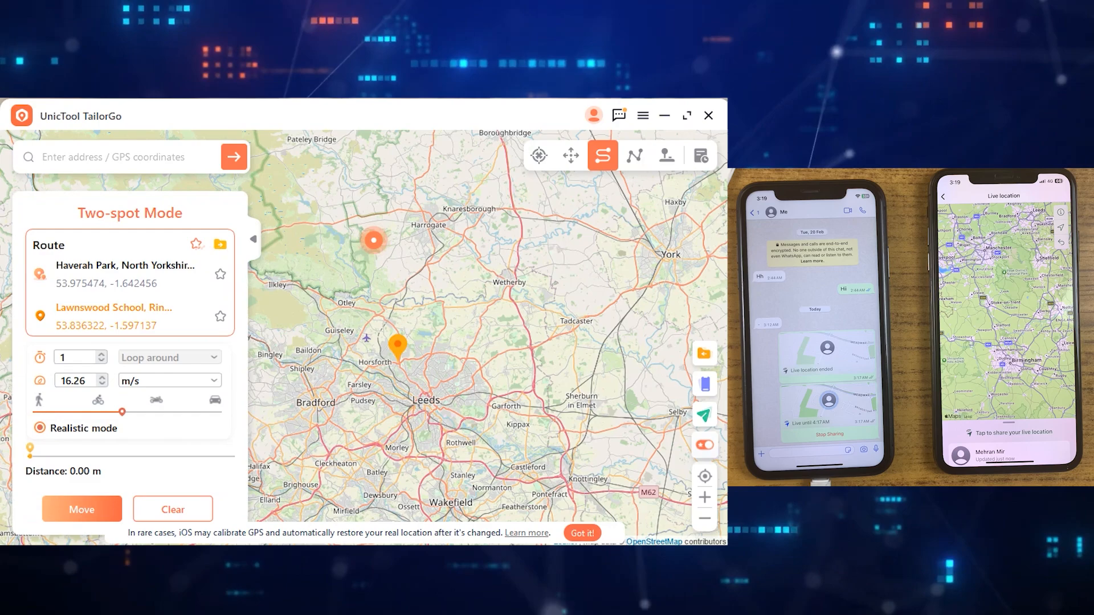
{"action": "left_click_drag", "start_coordinate": [122, 413], "coordinate": [217, 412]}
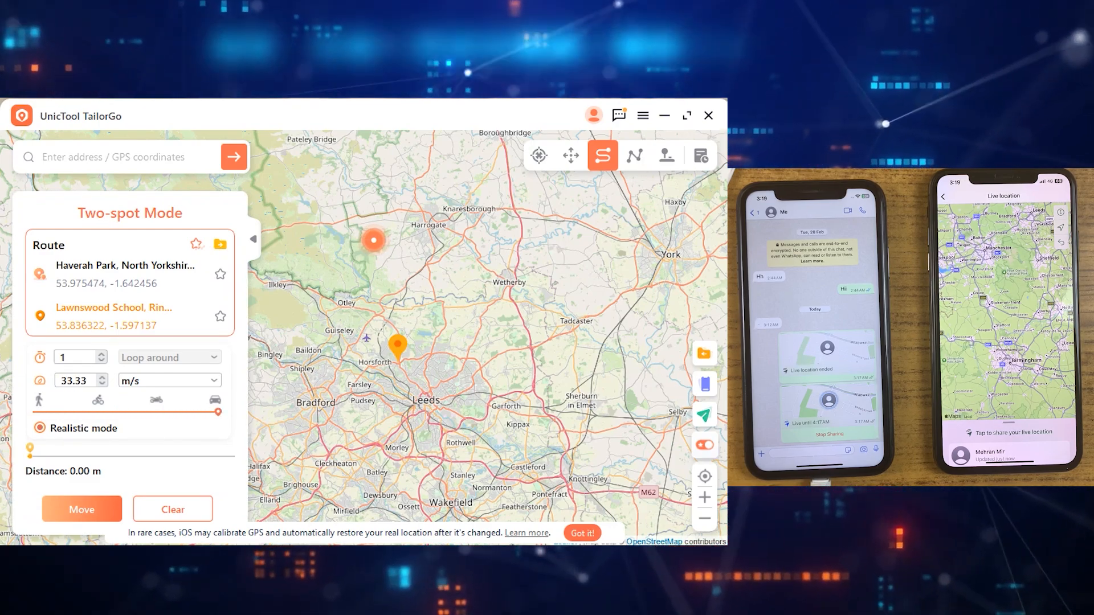
{"action": "left_click", "coordinate": [81, 510]}
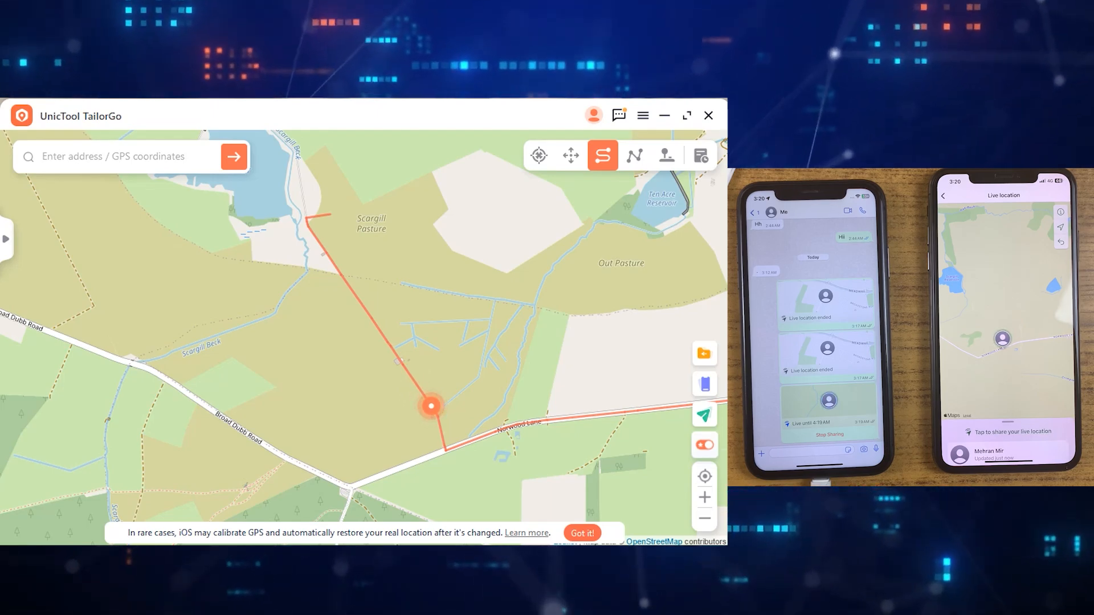
{"action": "left_click", "coordinate": [635, 156]}
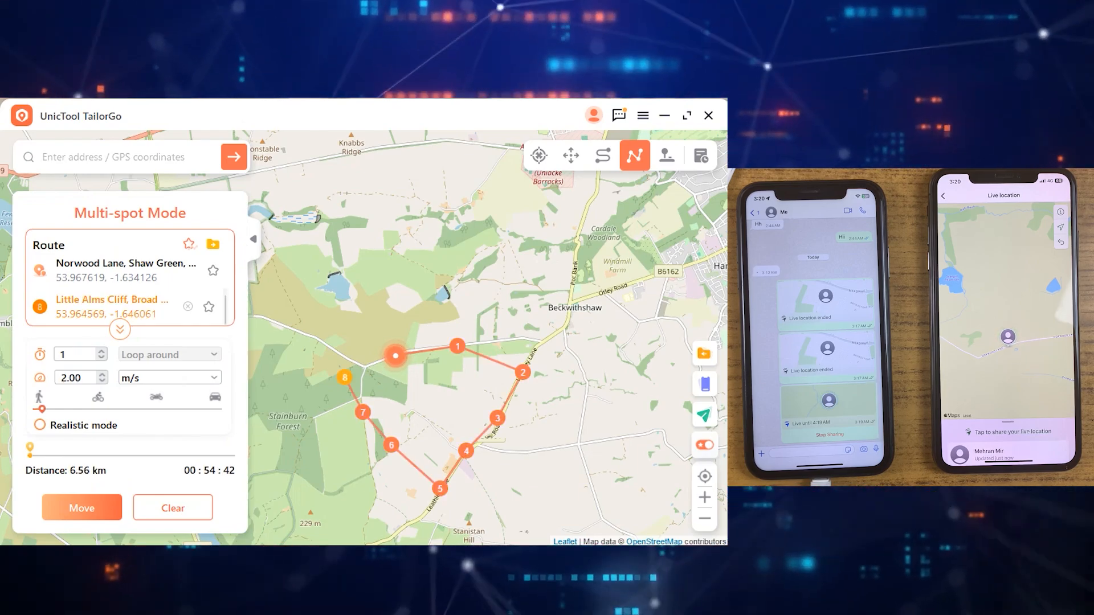
Step: Run the Norwood Lane to Little Alms Cliff route at 33.33 m/s and collapse the panel
{"action": "left_click_drag", "start_coordinate": [69, 409], "coordinate": [220, 409]}
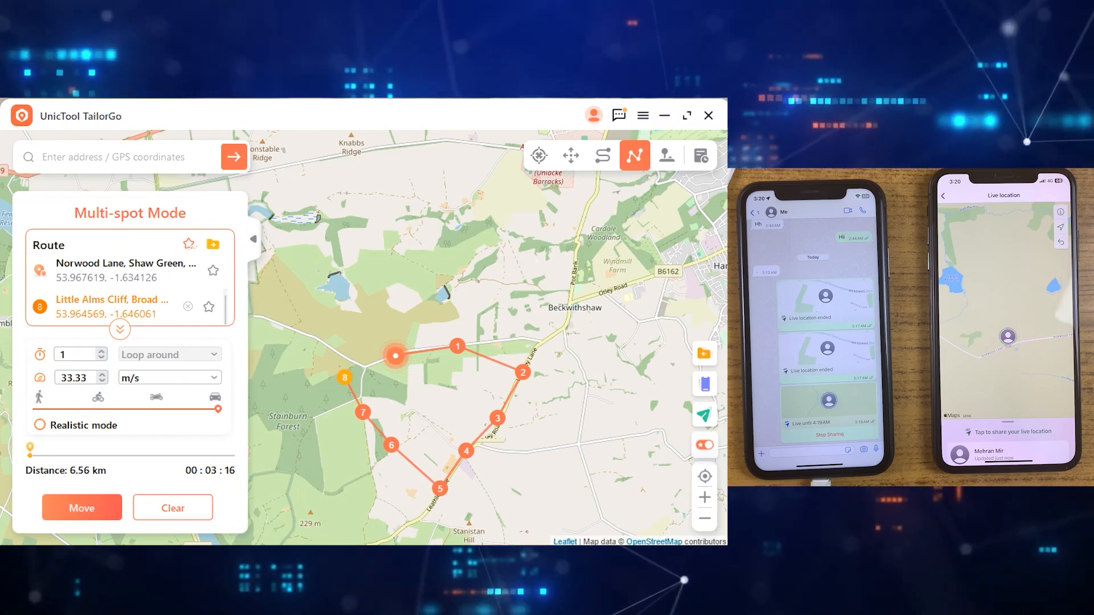
{"action": "left_click", "coordinate": [82, 507]}
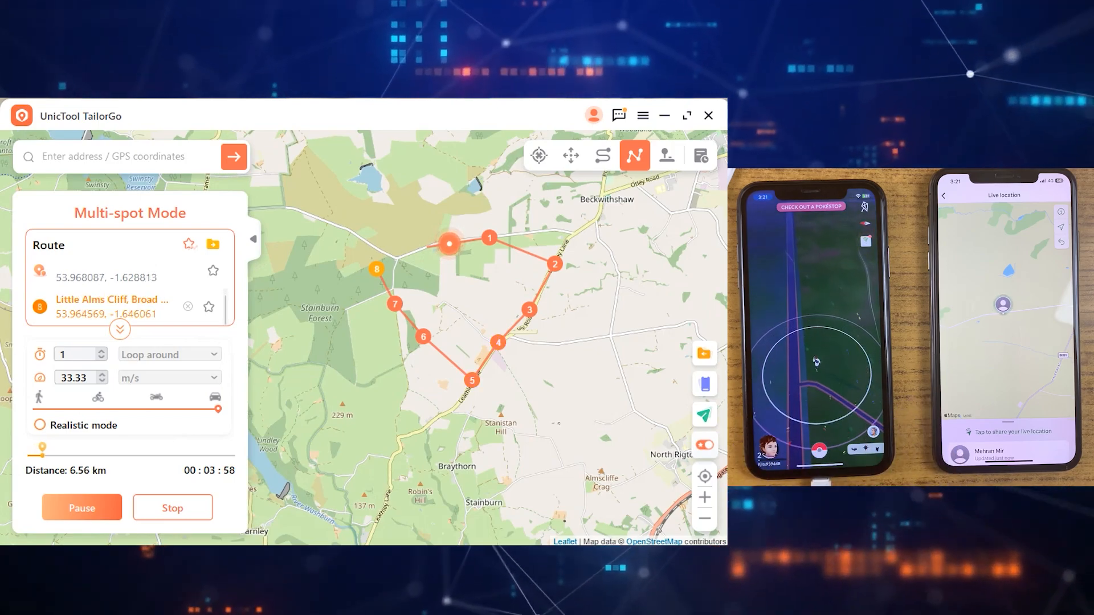
{"action": "left_click", "coordinate": [252, 240]}
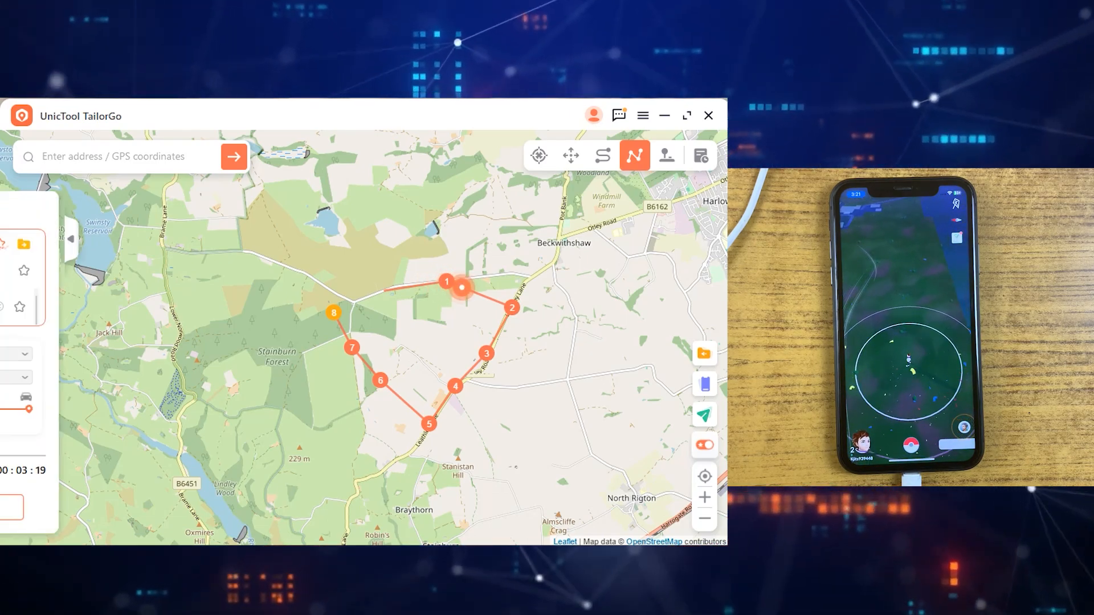
Step: Walk the location in one direction using Joystick Mode, then return to Multi-spot mode
{"action": "left_click", "coordinate": [667, 156]}
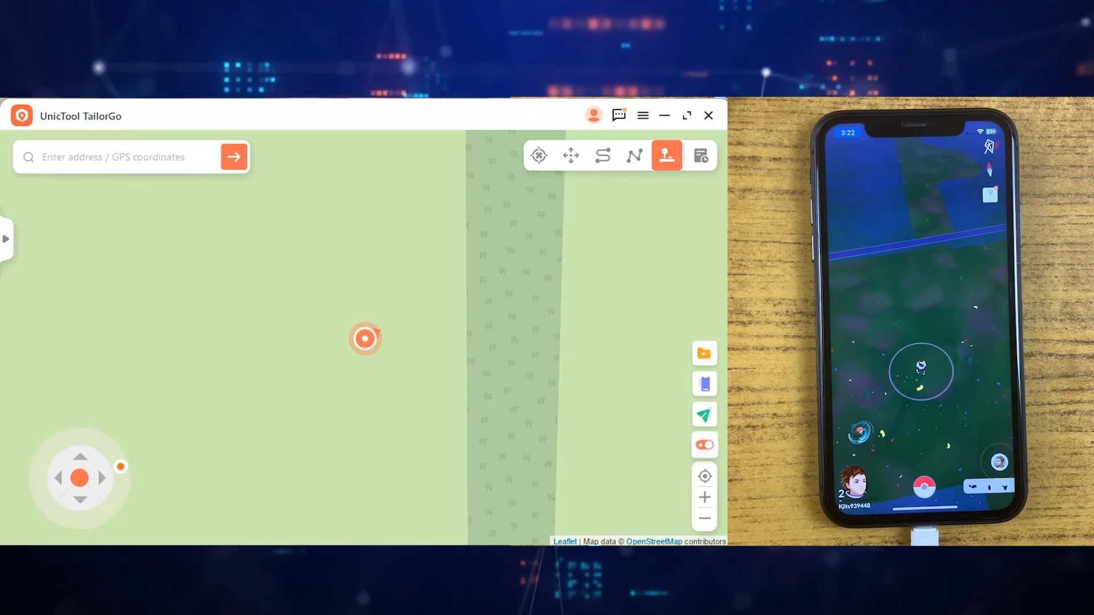
{"action": "left_click", "coordinate": [80, 456]}
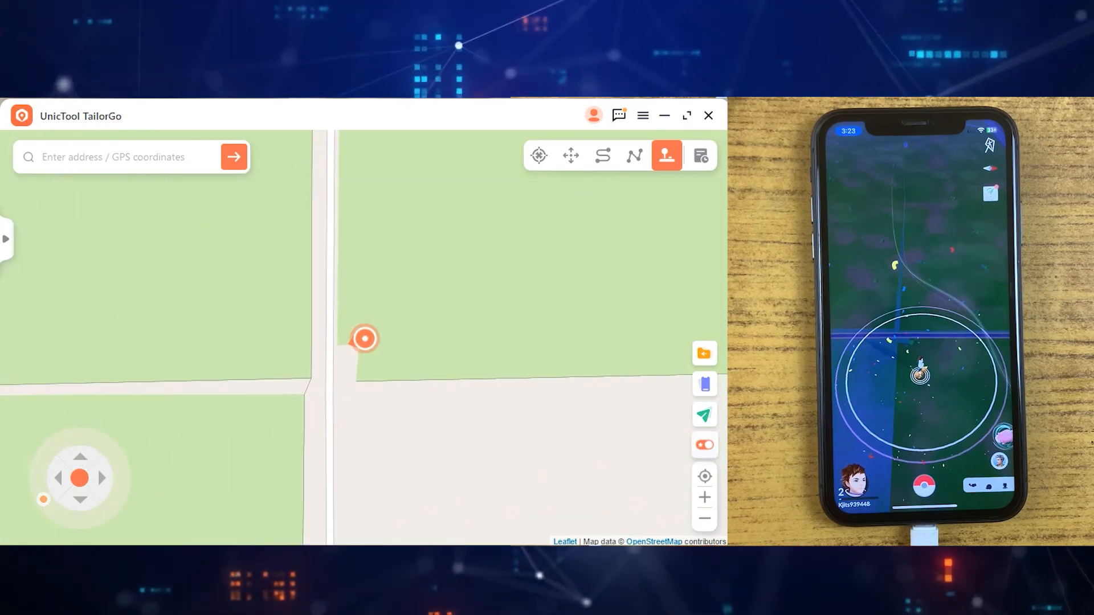
{"action": "left_click", "coordinate": [634, 155]}
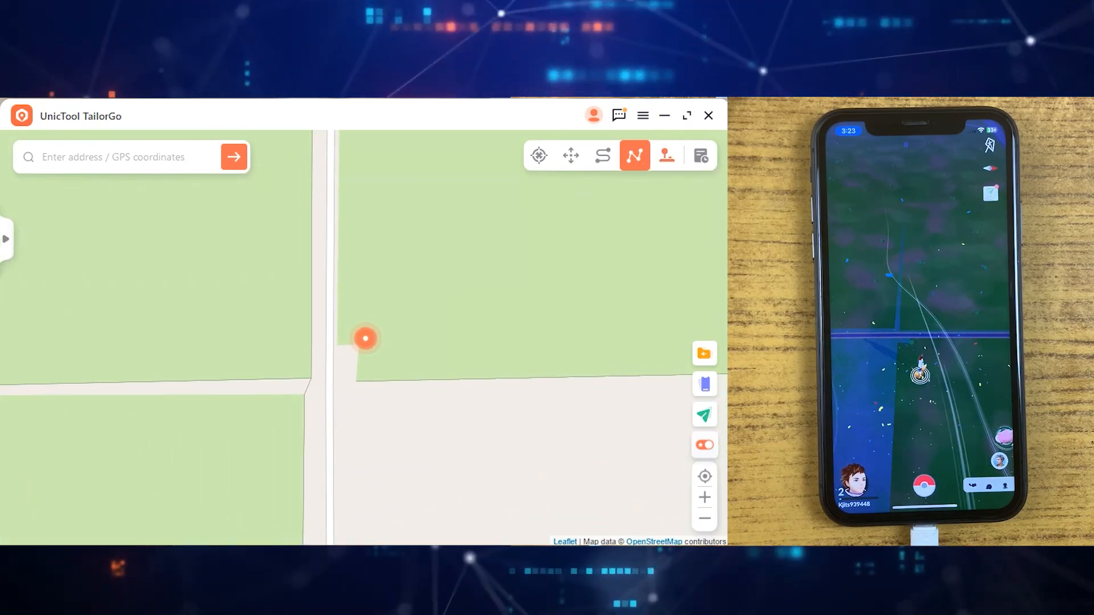
Step: View and close the saved routes history, then place spots for a new route
{"action": "left_click", "coordinate": [700, 155]}
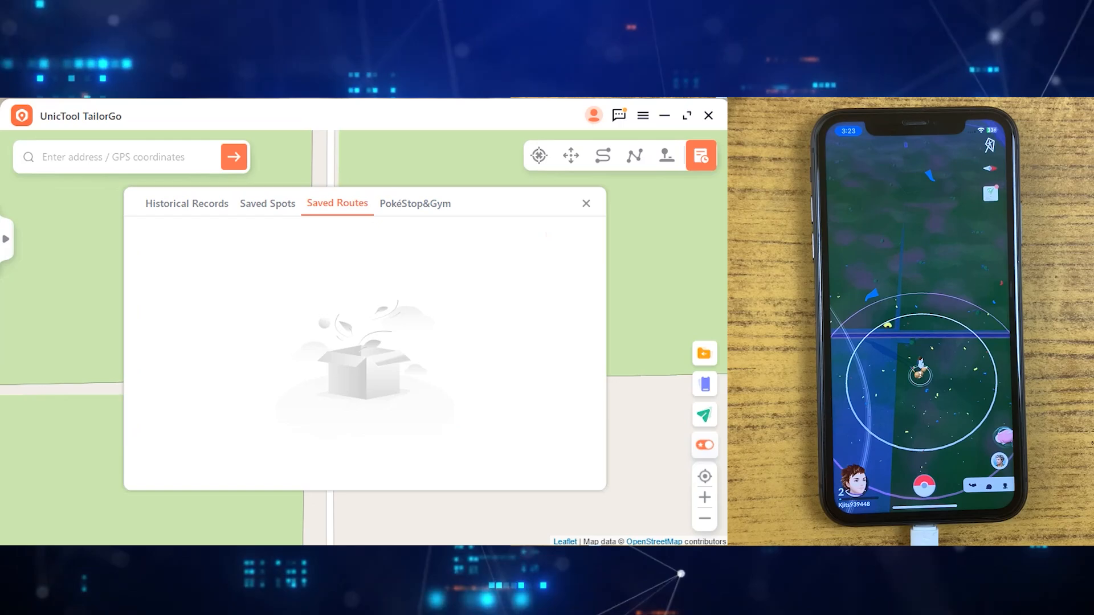
{"action": "left_click", "coordinate": [415, 204]}
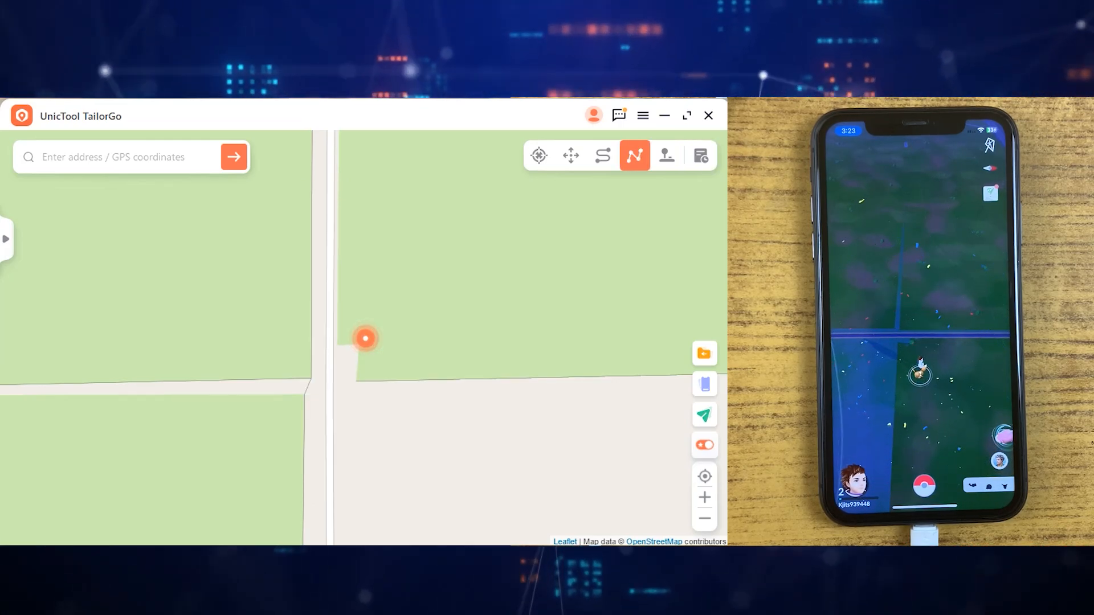
{"action": "left_click", "coordinate": [704, 383]}
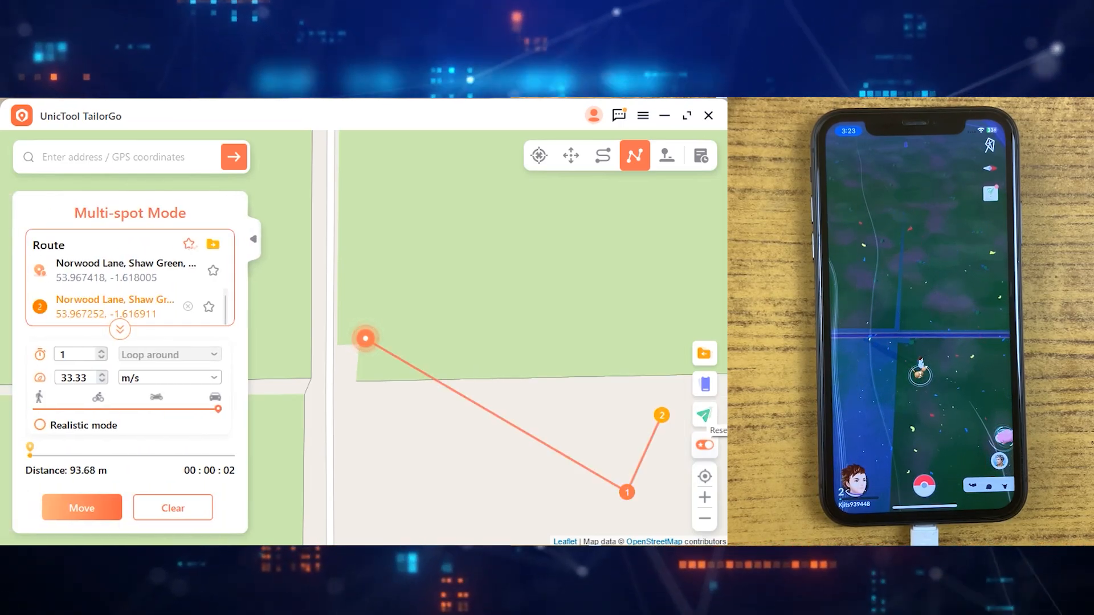
{"action": "left_click", "coordinate": [253, 239]}
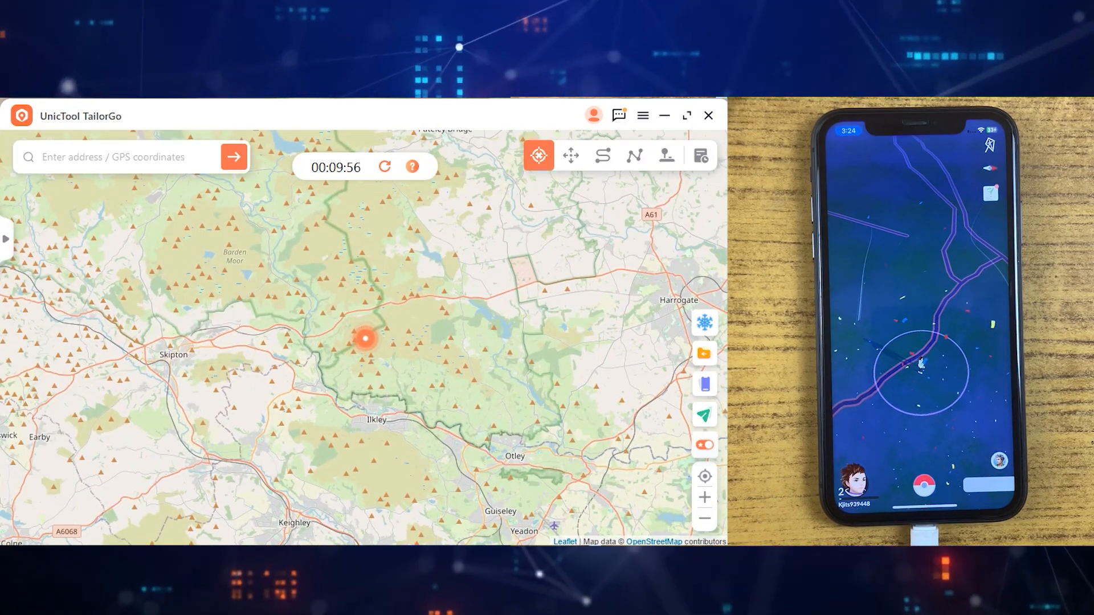
Step: Teleport to northern France, then search 'england' and choose England, United Kingdom
{"action": "left_click", "coordinate": [706, 518]}
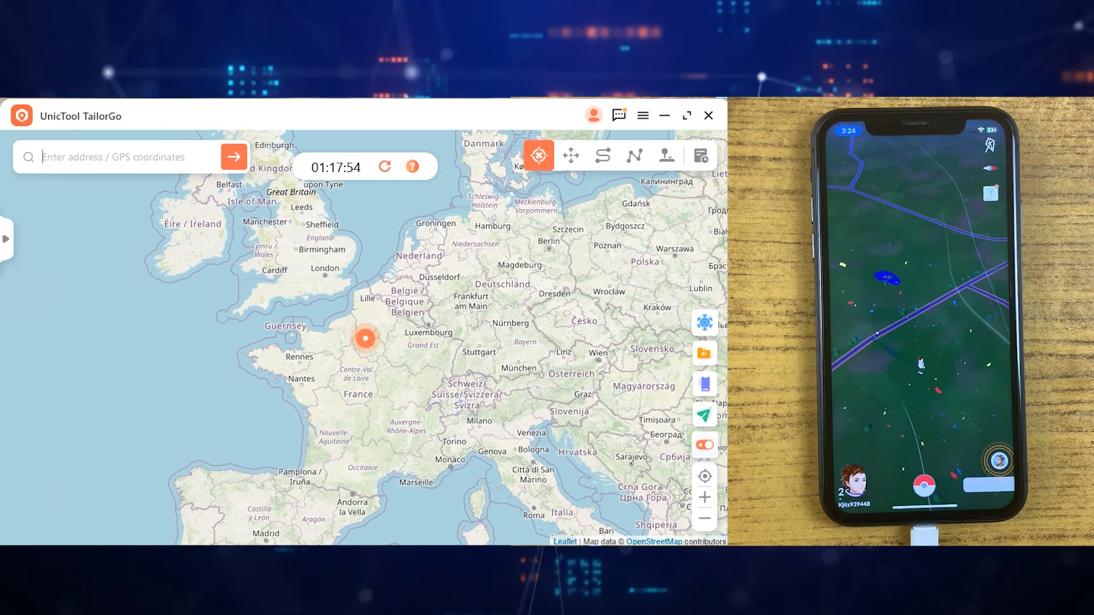
{"action": "type", "text": "e"}
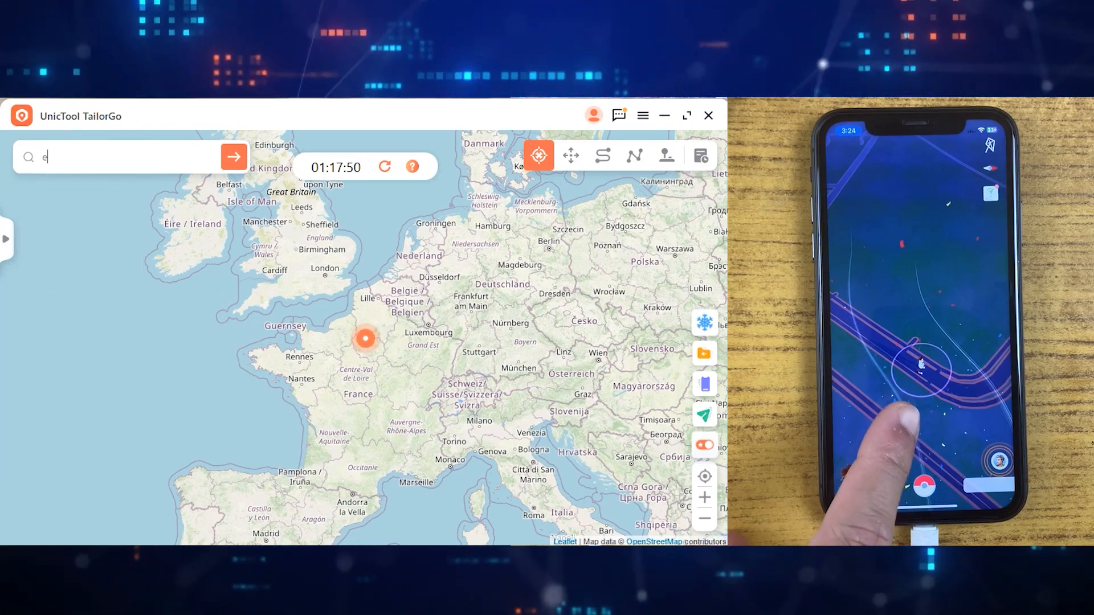
{"action": "type", "text": "ngland"}
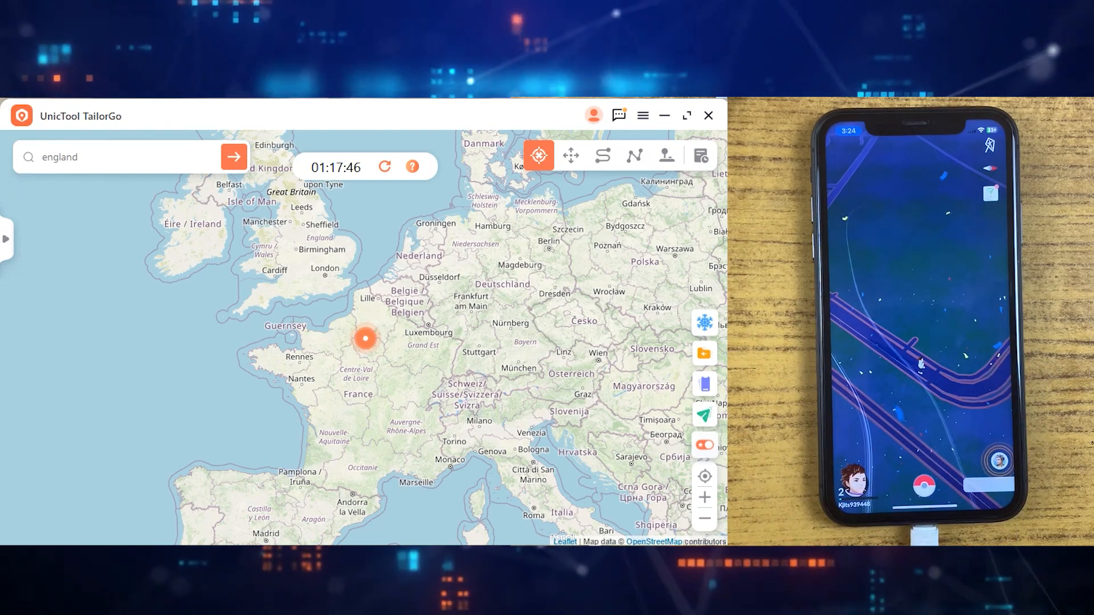
{"action": "left_click", "coordinate": [108, 158]}
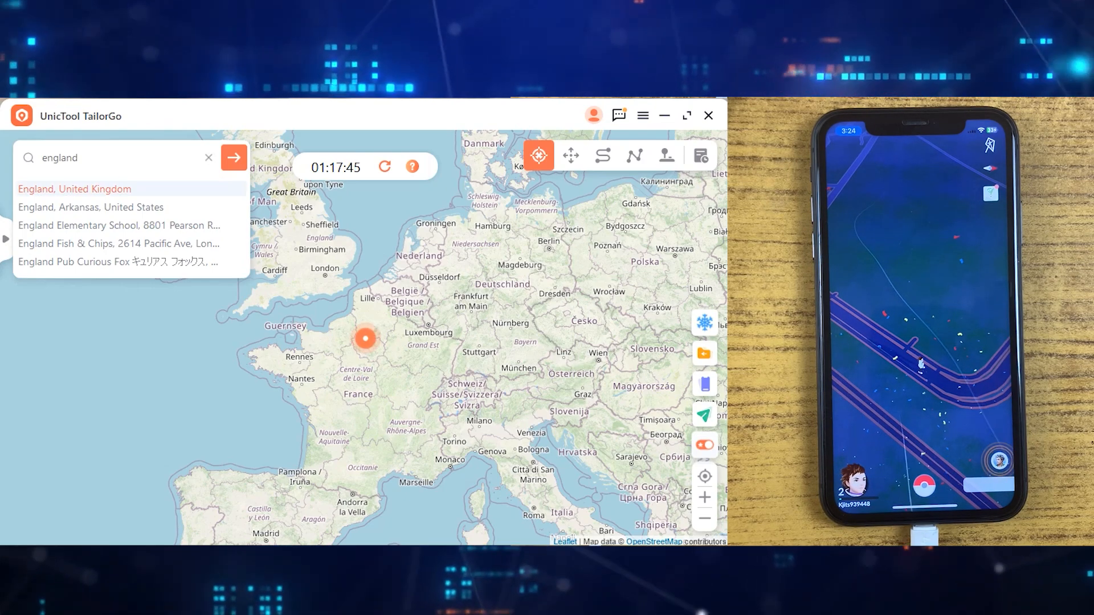
{"action": "left_click", "coordinate": [74, 189]}
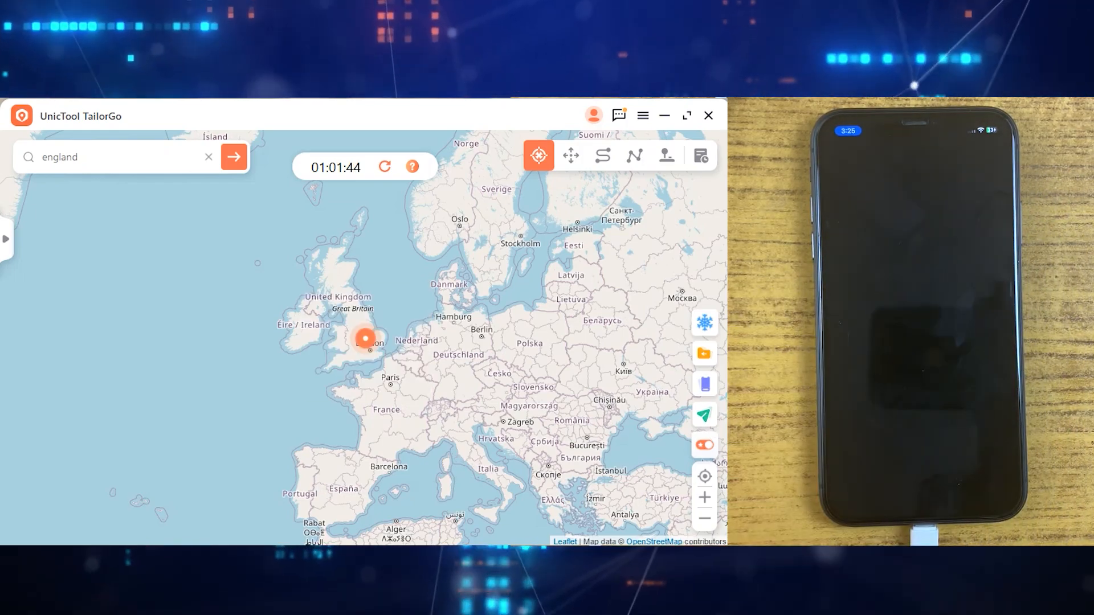
Step: Switch to the browser and select the TailorGo product name in the page heading
{"action": "left_click", "coordinate": [234, 156]}
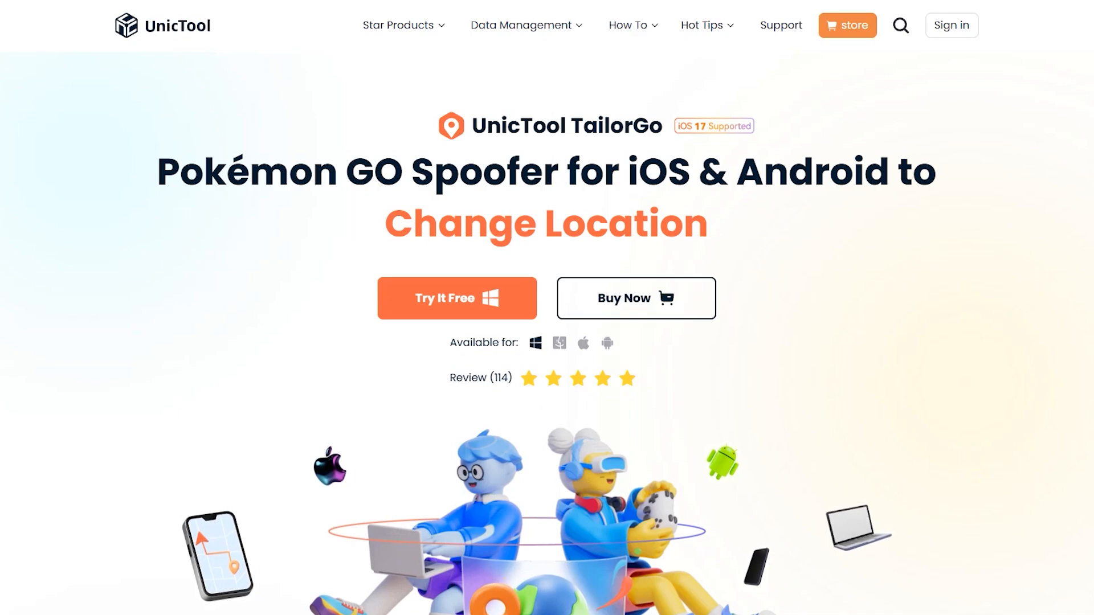
{"action": "double_click", "coordinate": [501, 127]}
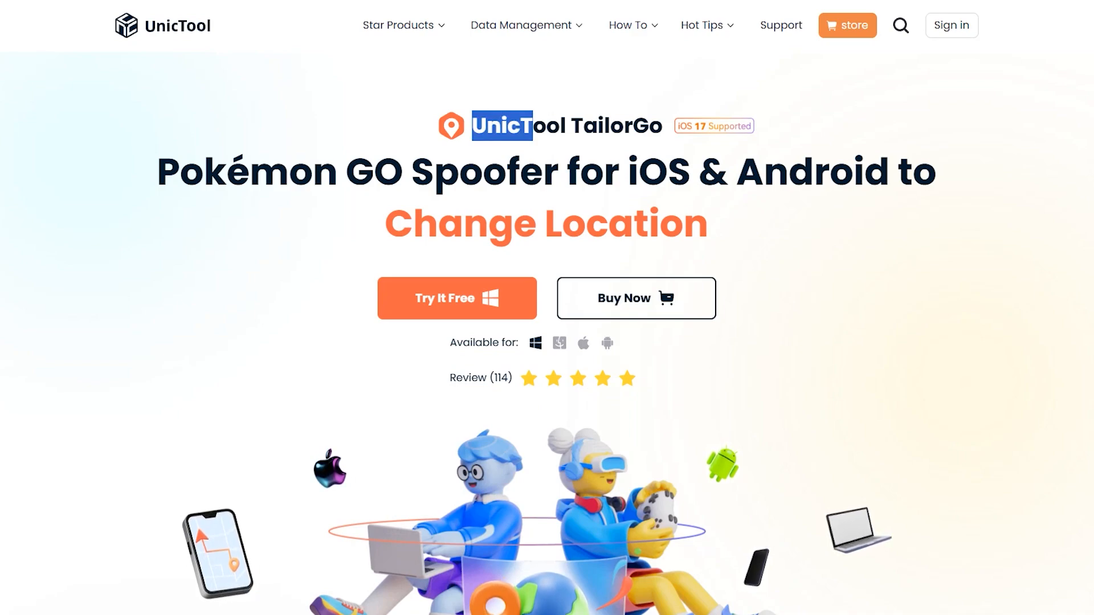